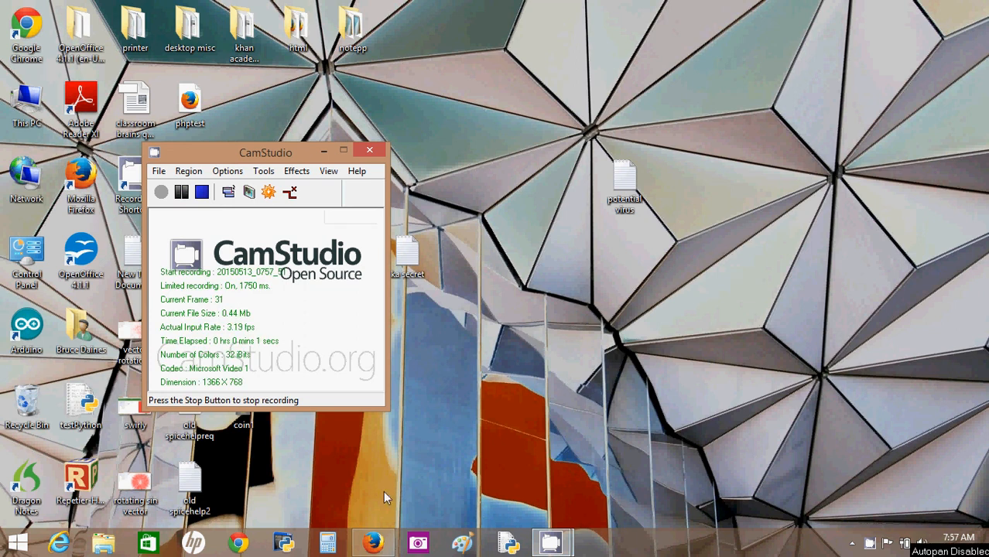
Step: Minimize CamStudio while it records, revealing the Khan Academy car program
click(372, 542)
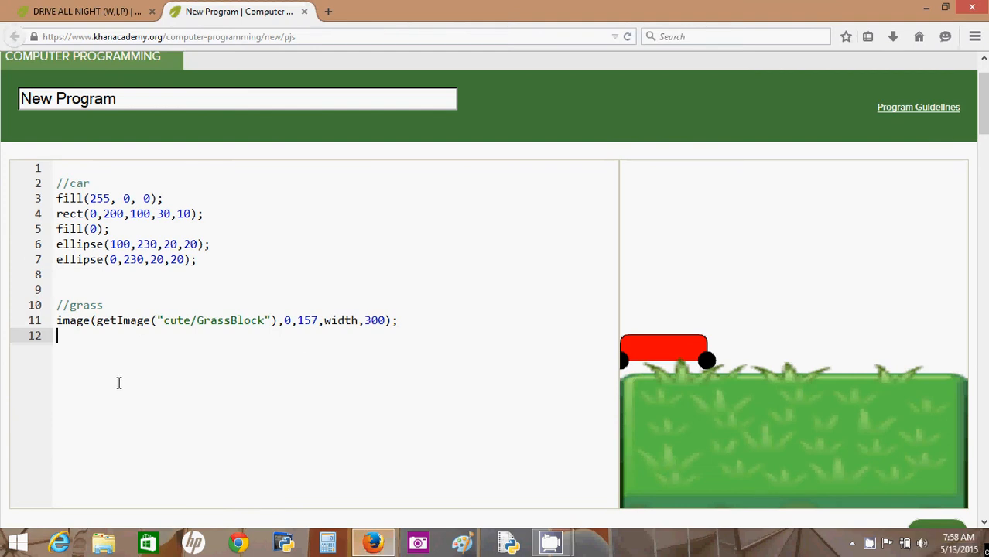
mouse_move(636, 358)
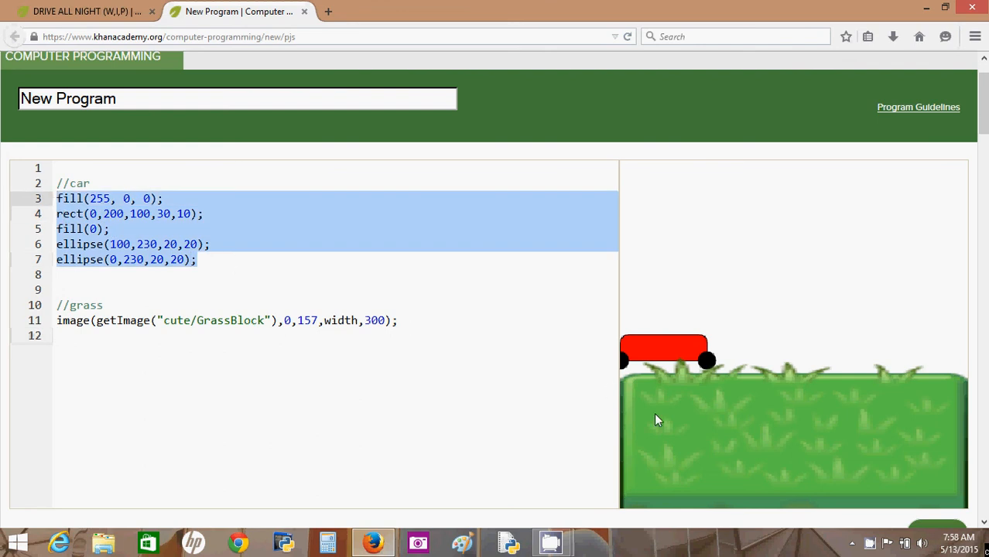
mouse_move(640, 342)
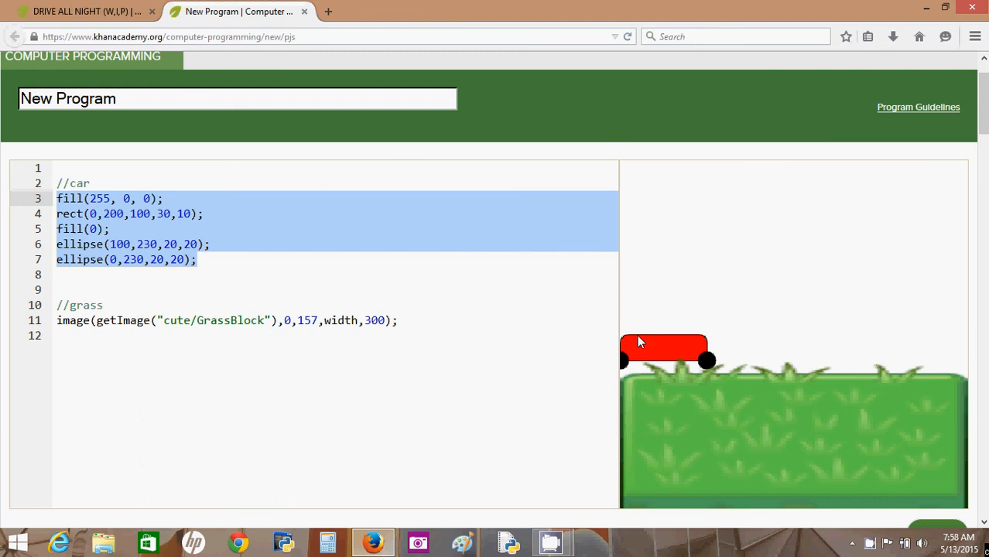
mouse_move(714, 372)
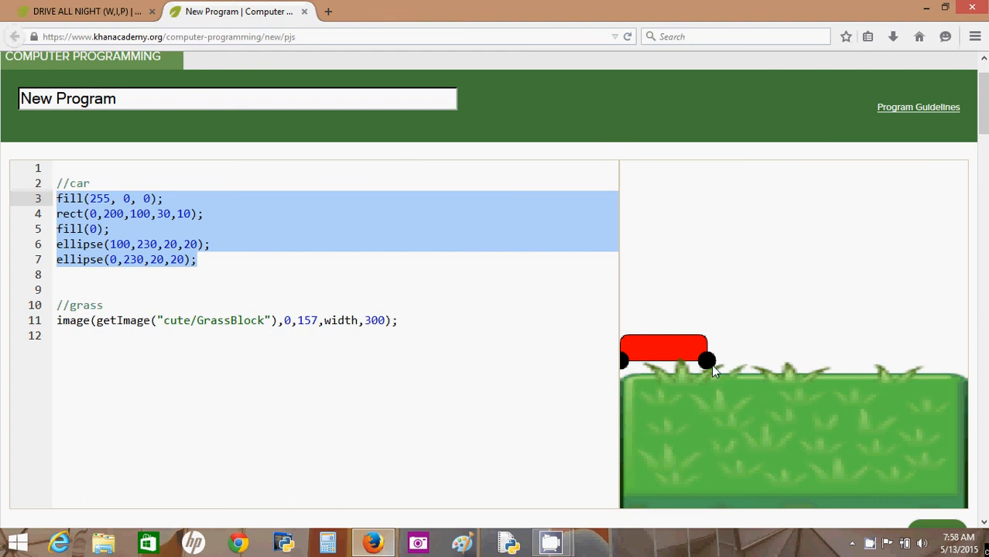
click(104, 305)
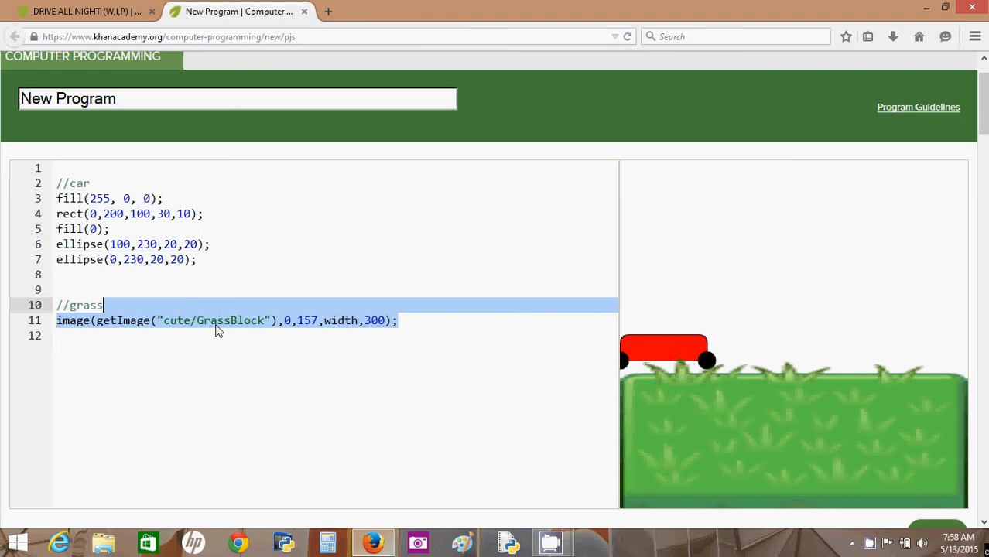
mouse_move(117, 236)
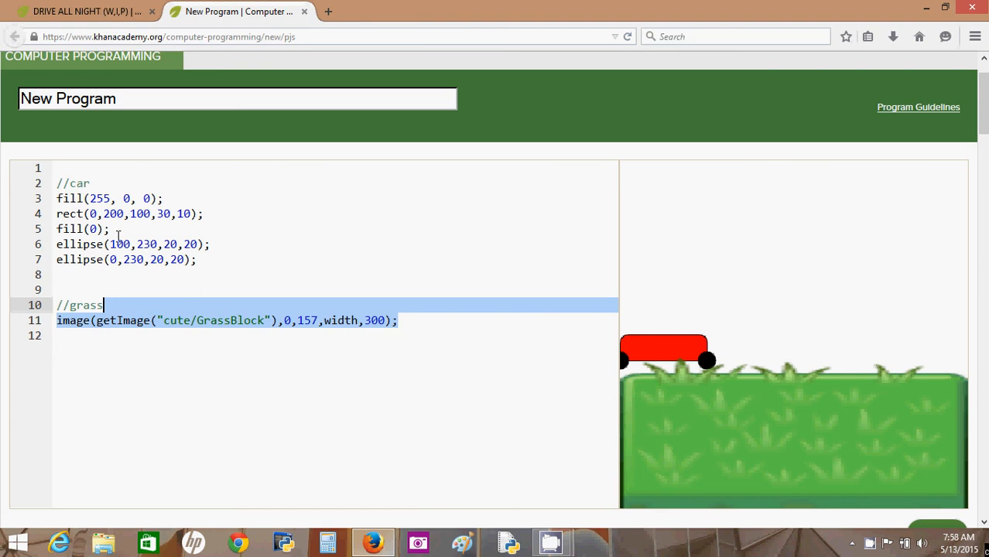
mouse_move(387, 349)
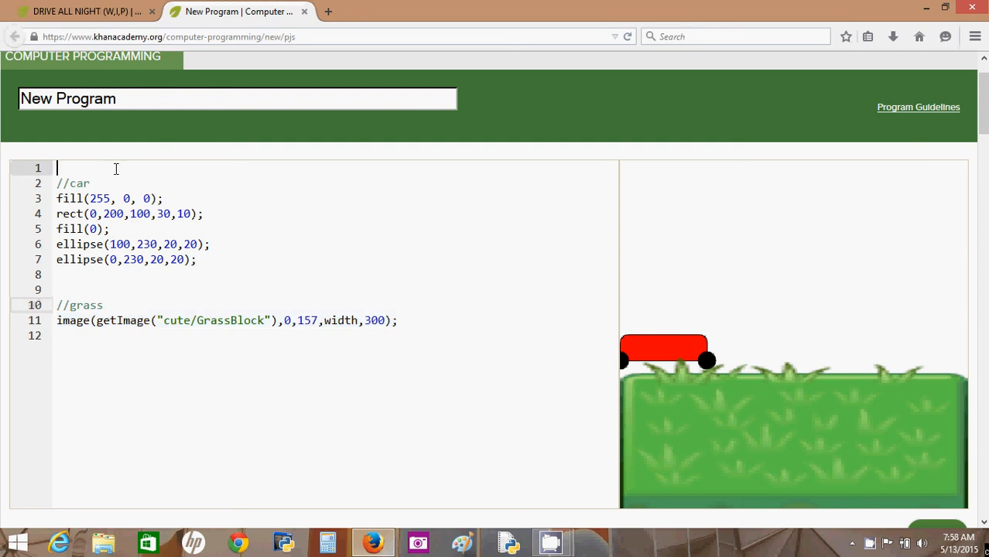
Step: Declare var x = 0; on line 1 and use x and 100+x in the car's x positions
key(Return)
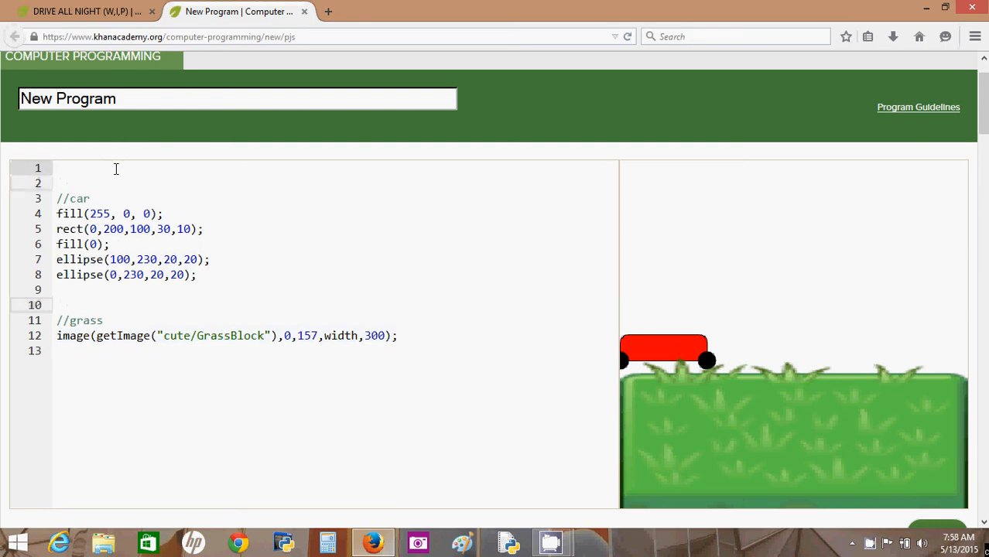
text(var)
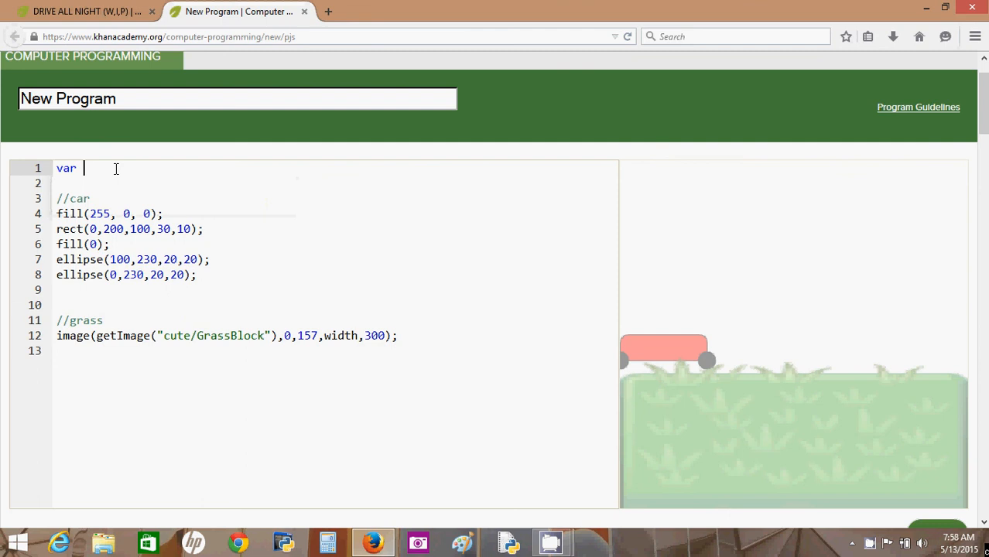
text(x =)
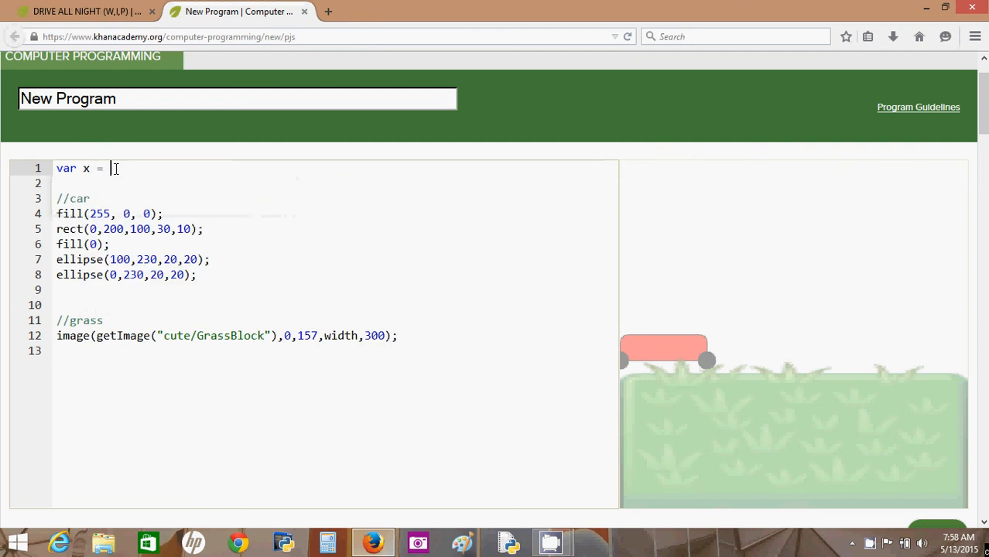
text(0;)
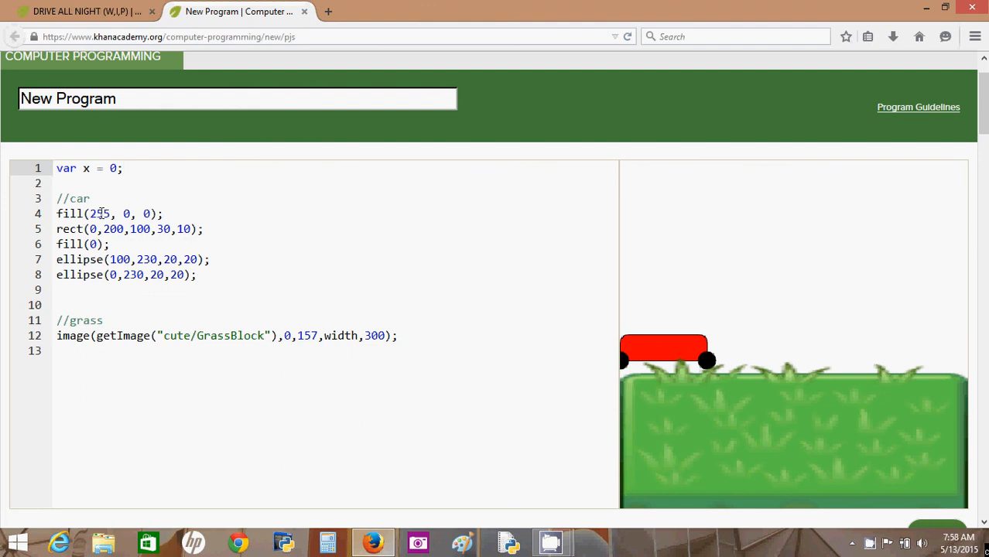
text(5)
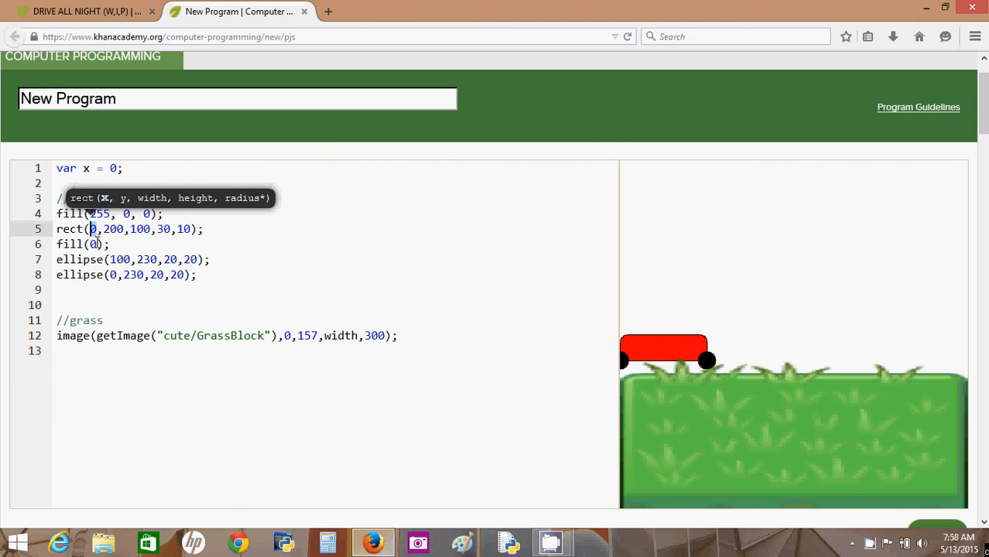
text(x)
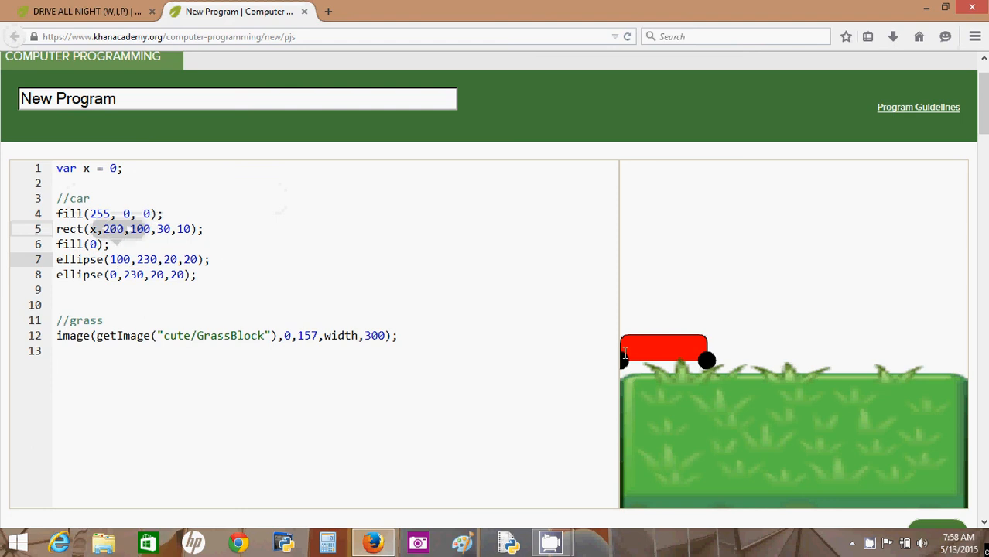
mouse_move(714, 364)
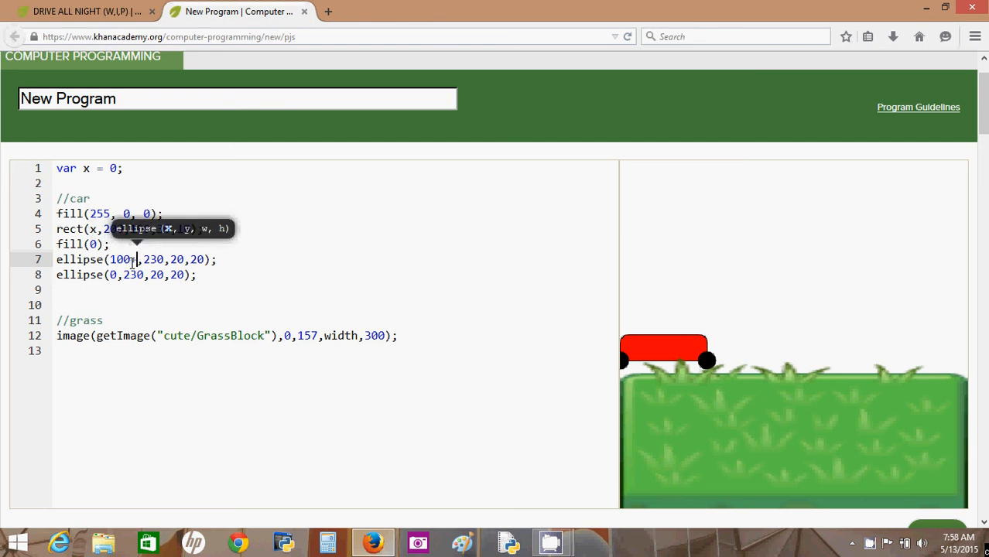
text(+x)
click(336, 275)
text(x)
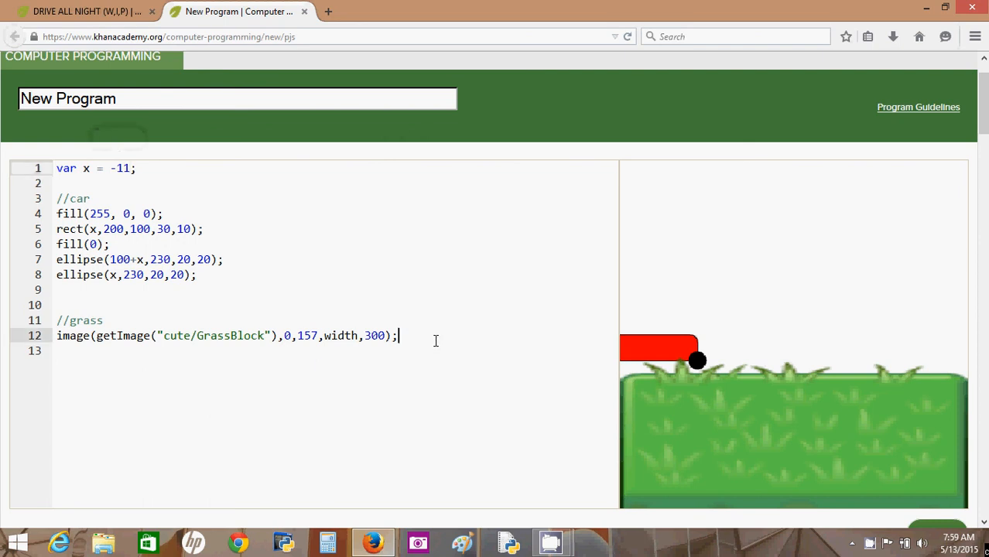
Step: Wrap the car and grass code in var draw = function() {, opening after x's declaration
key(enter)
text(var draw = function() {)
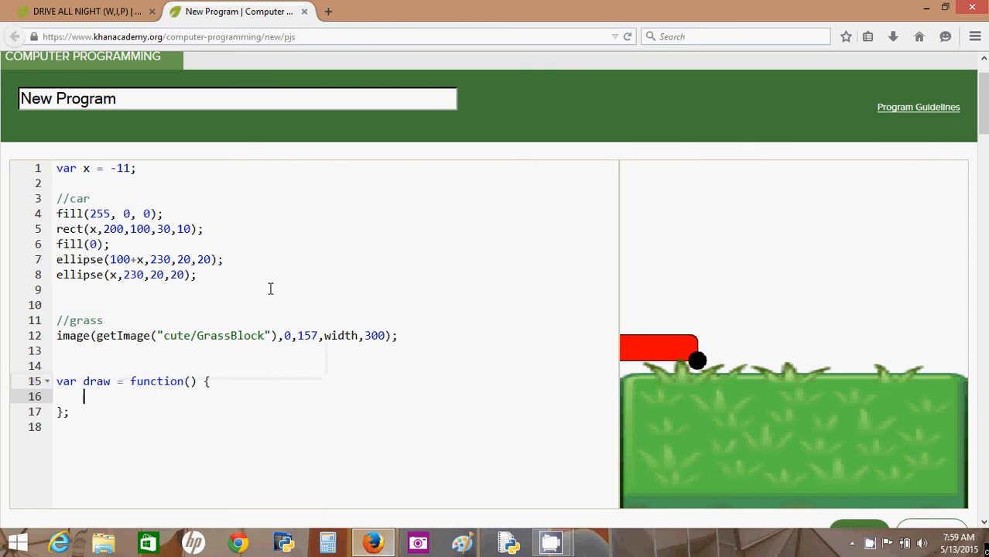
click(246, 290)
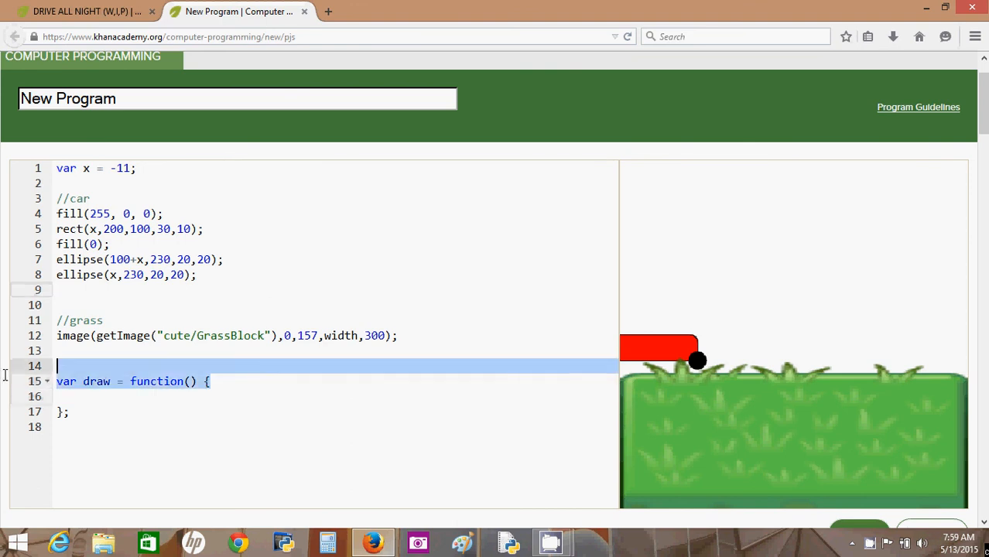
key(Delete)
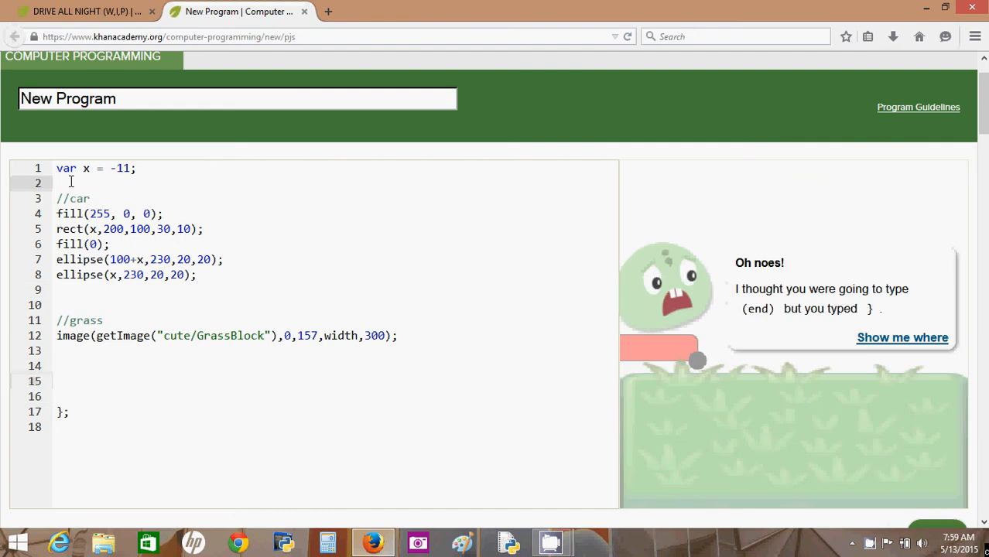
text(var draw = function() {)
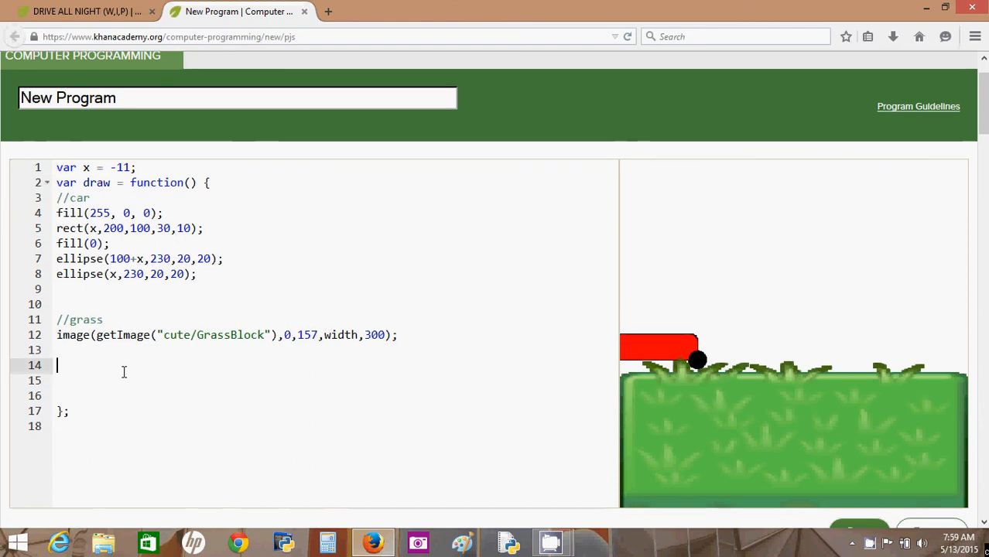
Step: Add x++; inside draw so the car moves right each frame
text(x++)
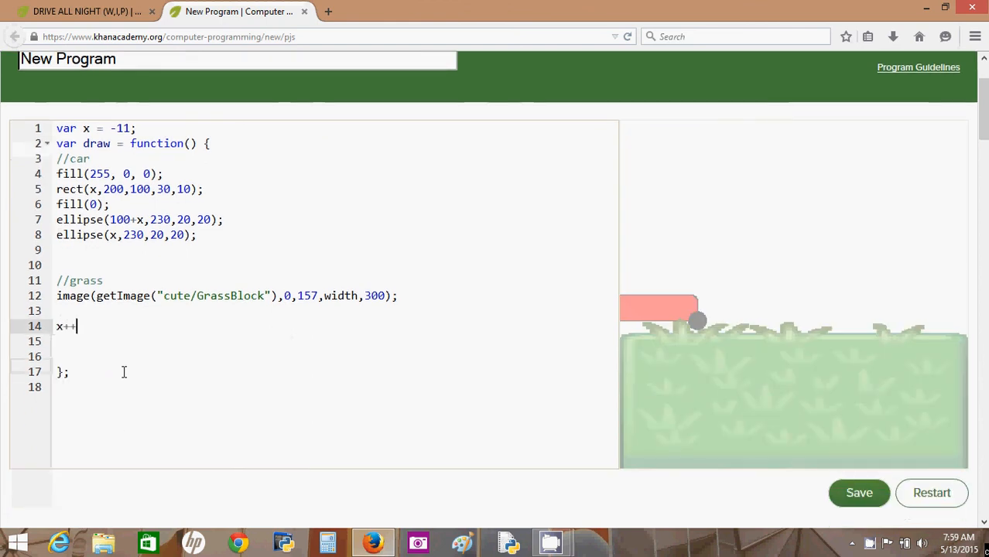
text(;)
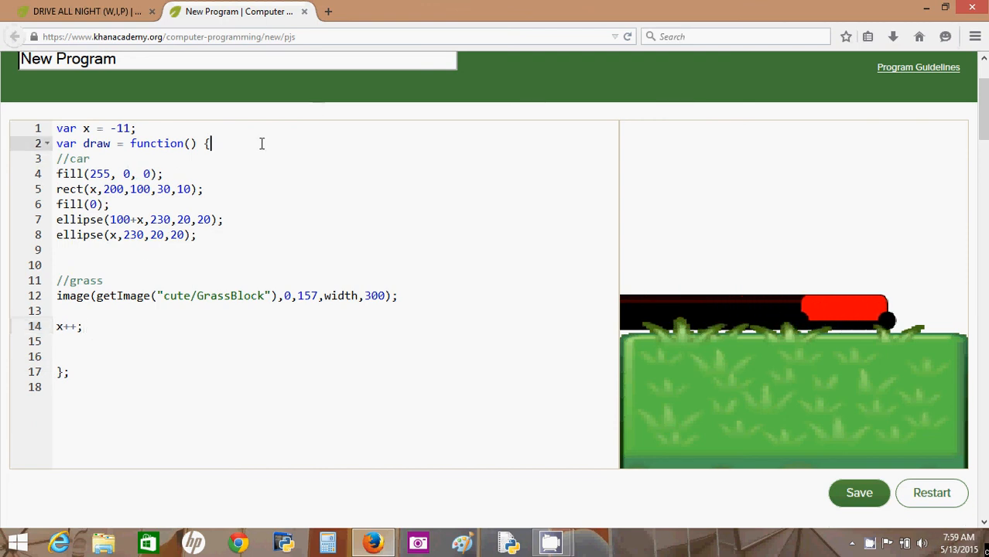
Step: Start draw with background(0, 200, 255), set via the colour picker, and add a line after x++;
key(Return)
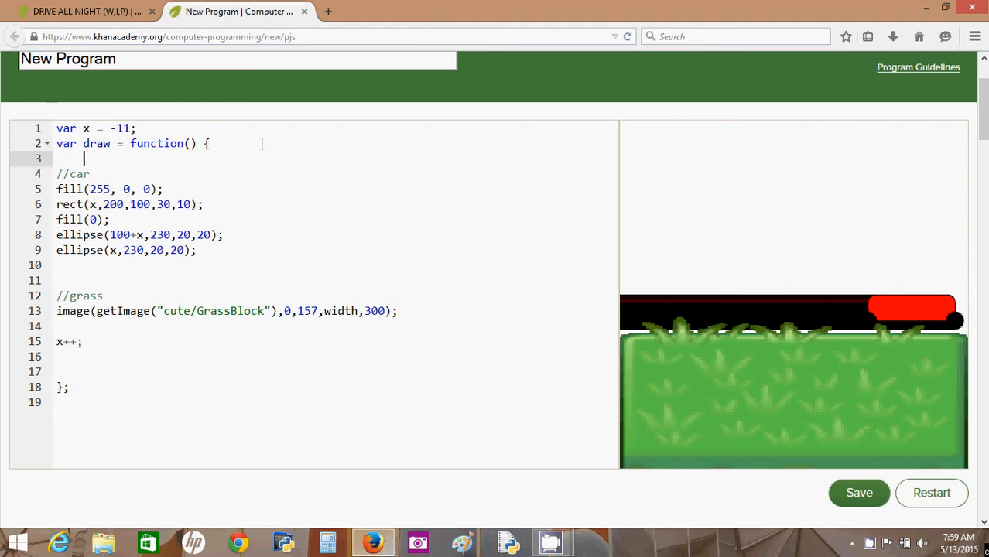
text(bac)
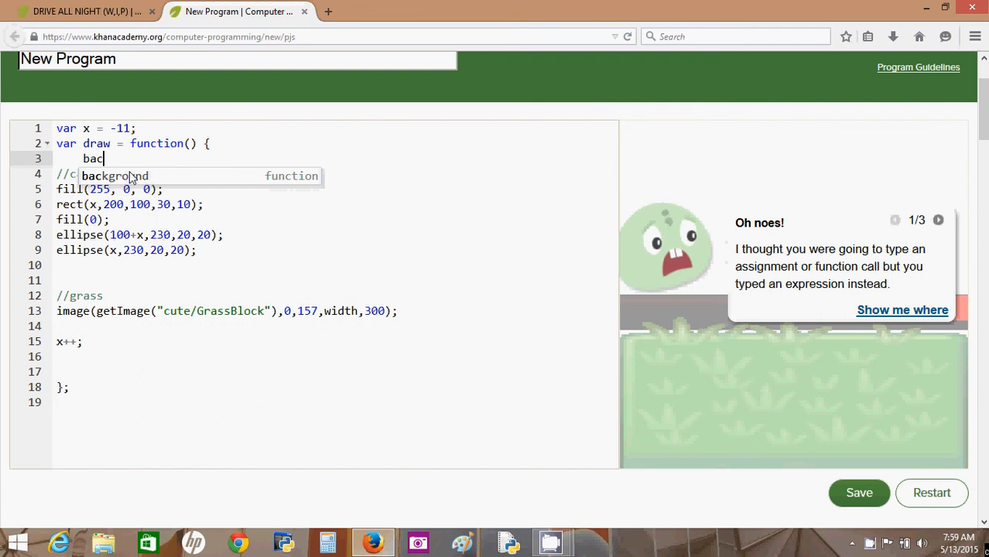
text(kground(255, 0, 0);)
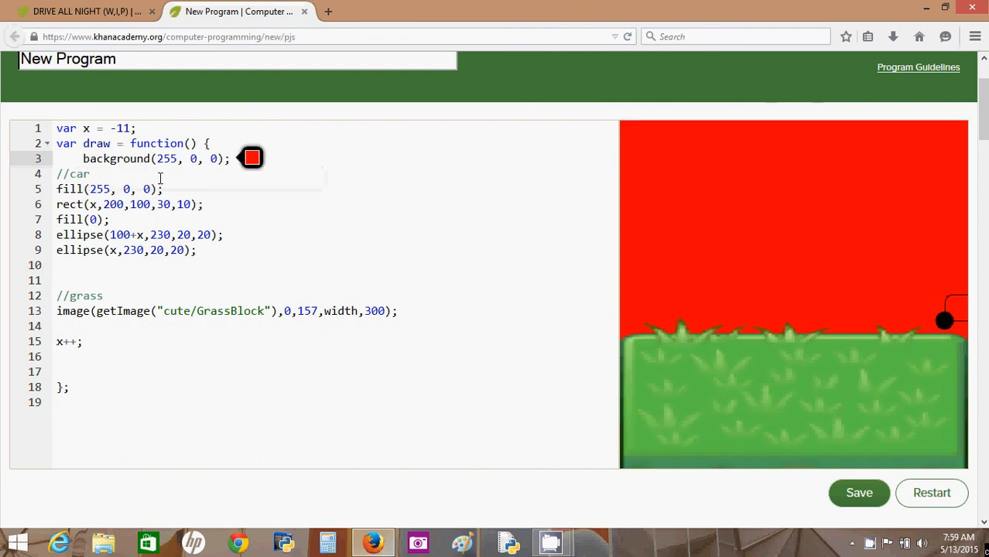
click(251, 158)
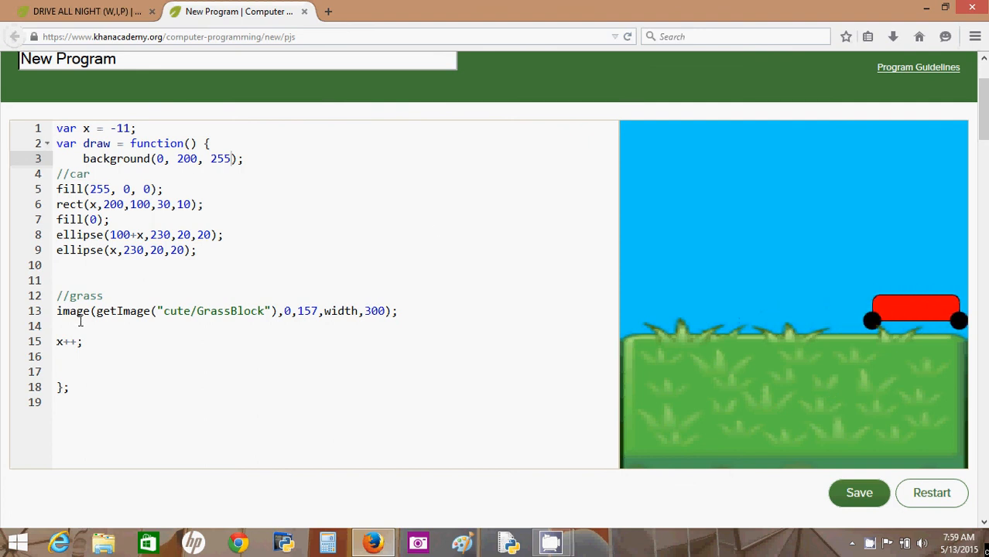
click(81, 342)
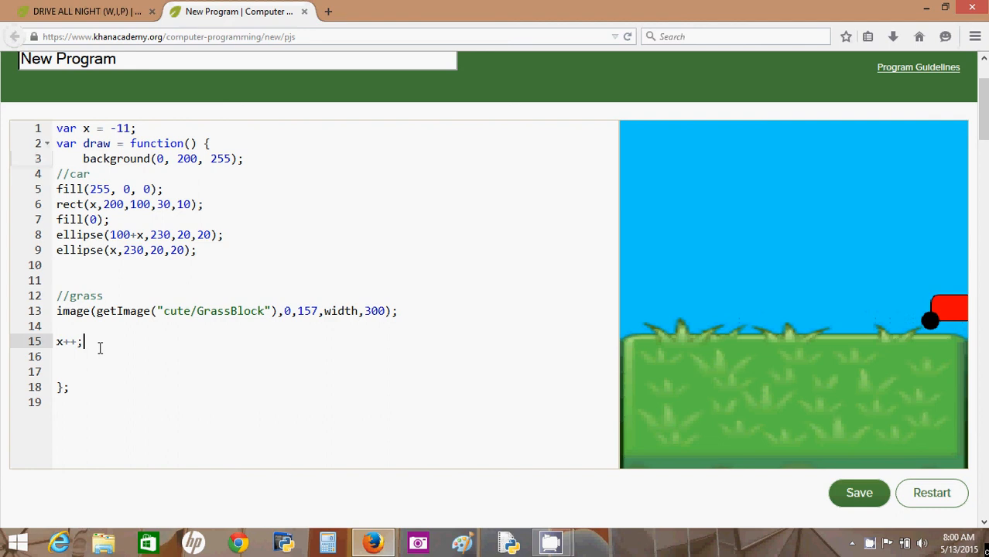
key(Return)
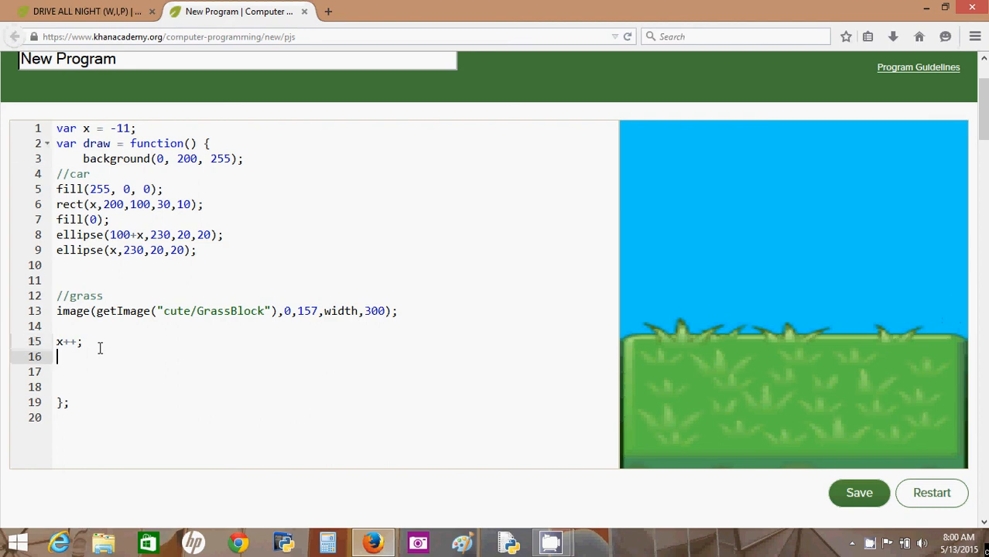